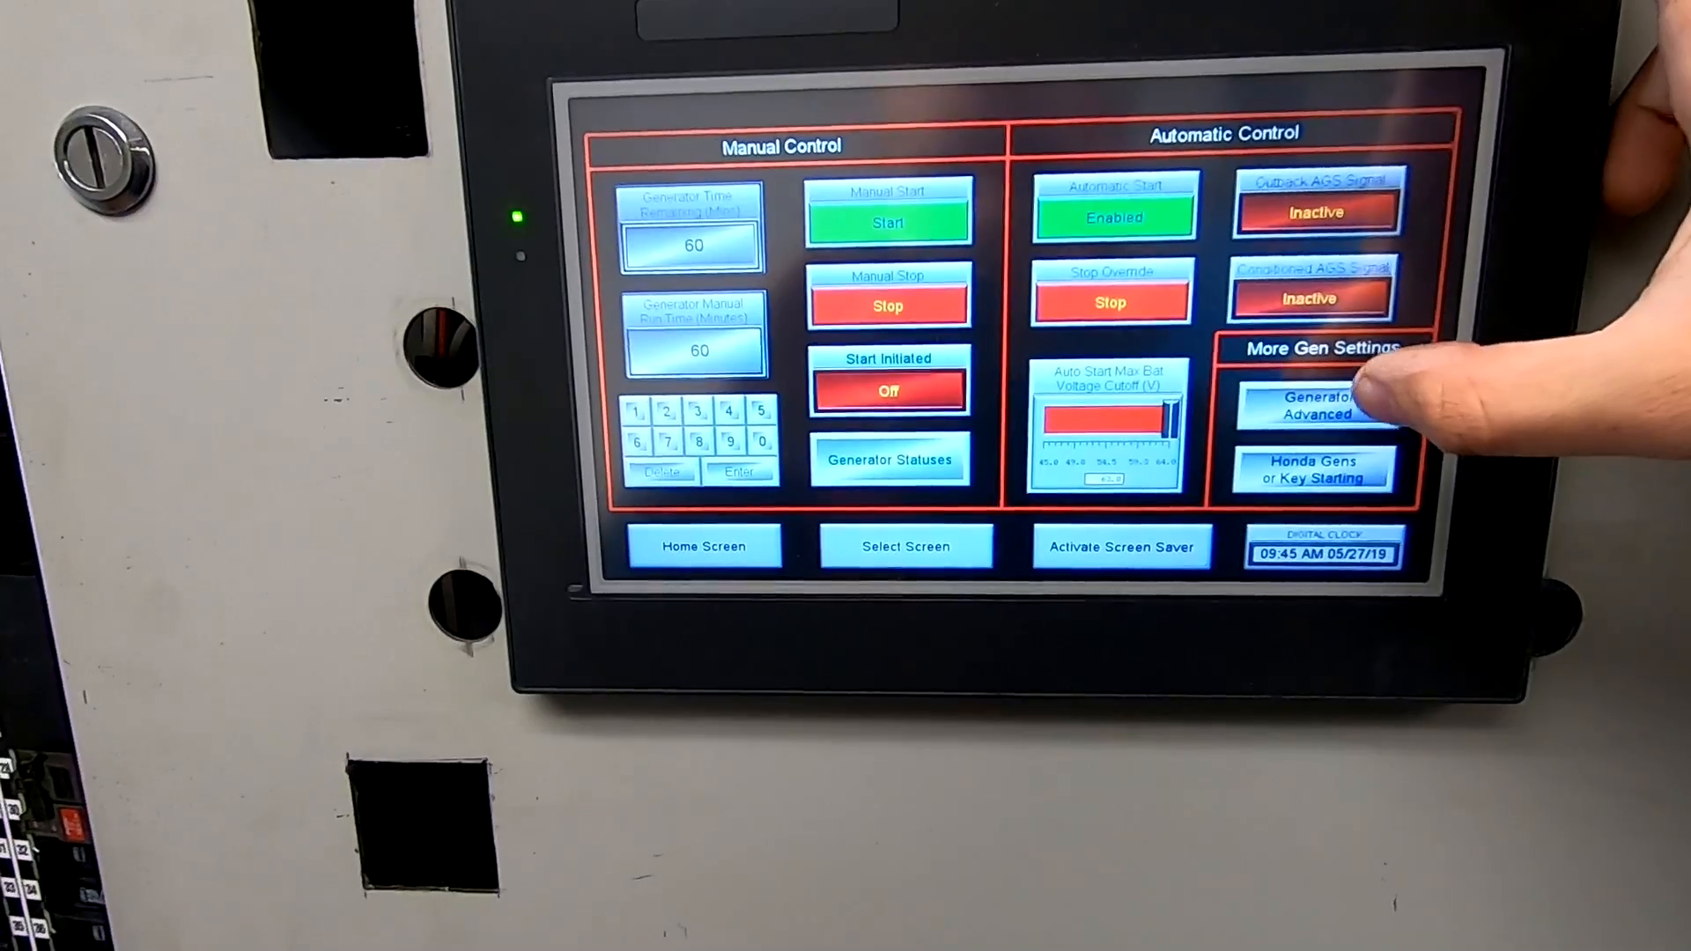
# - View the Generator Advanced page (glow plug wait, glow plug time, max crank time), then return Home
pyautogui.click(1318, 407)
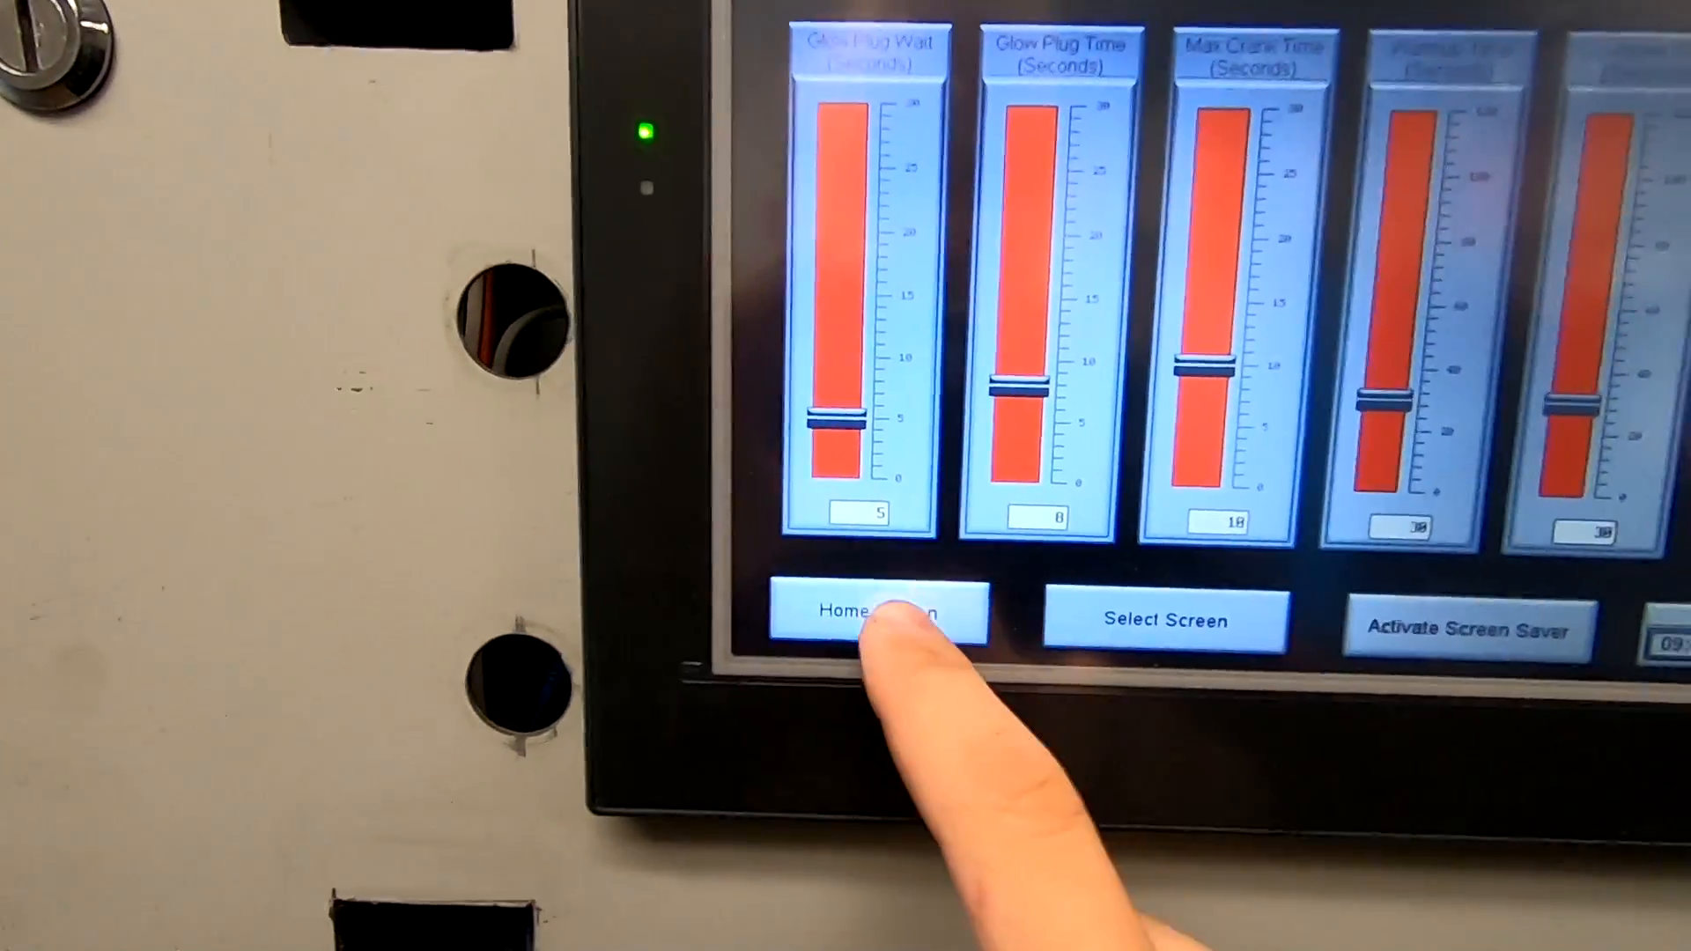
pyautogui.click(875, 618)
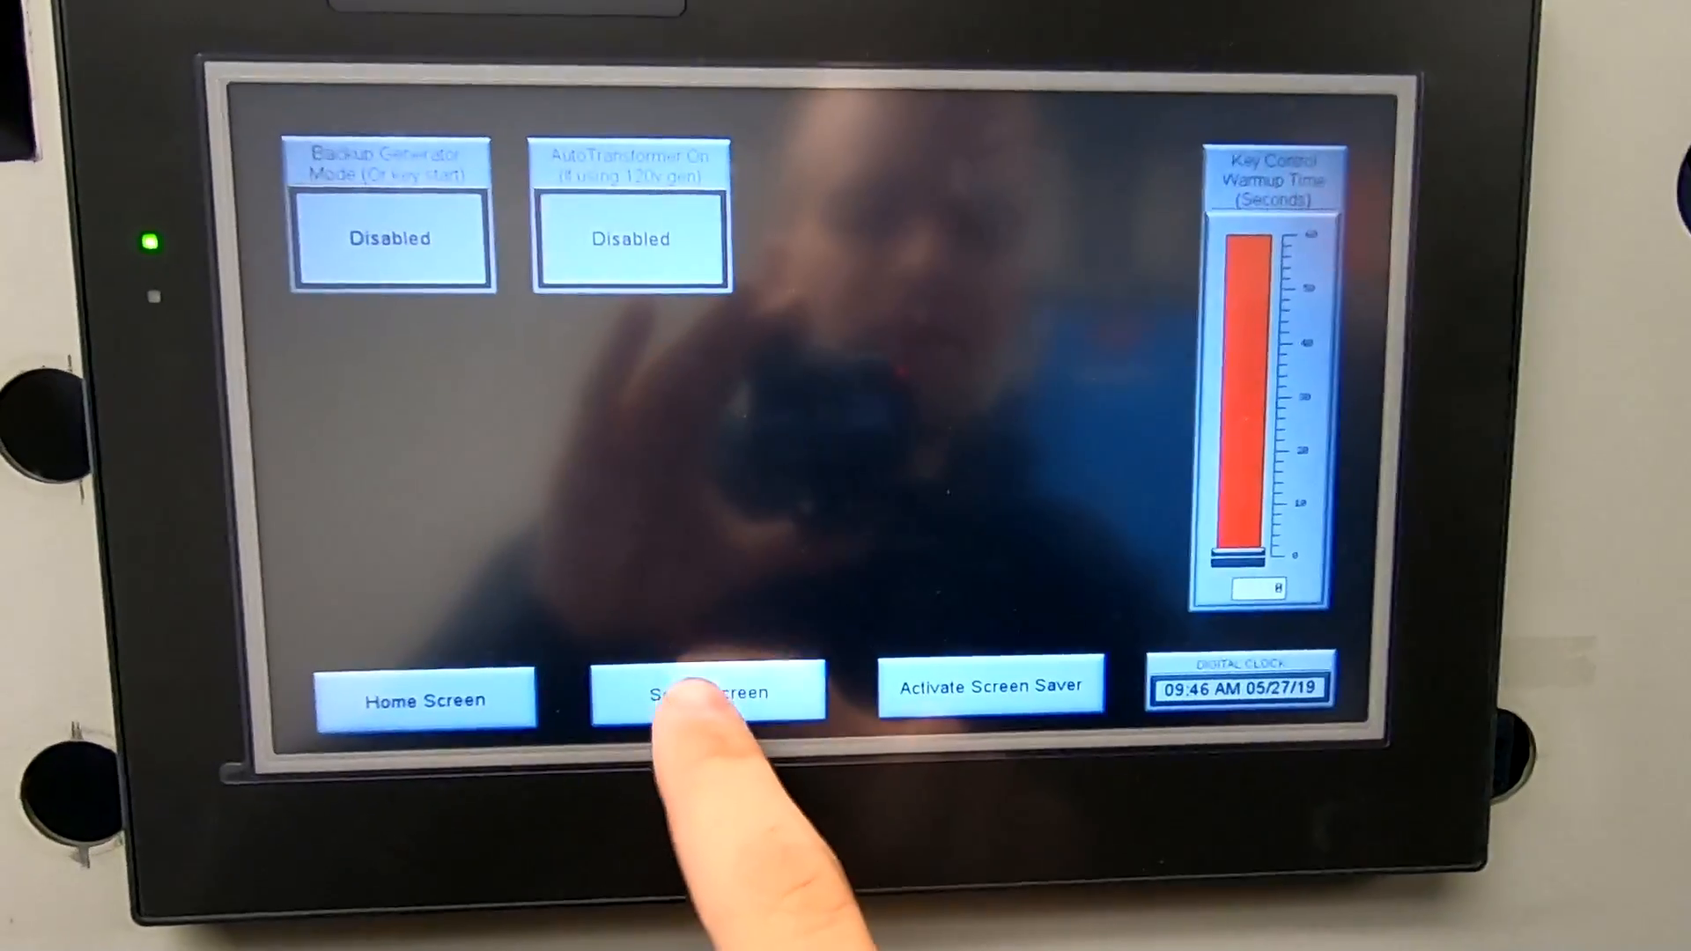
# - Choose '6 - Spa Adjustments' from the Select Screen list to show fast heat and diversion heat settings
pyautogui.click(706, 690)
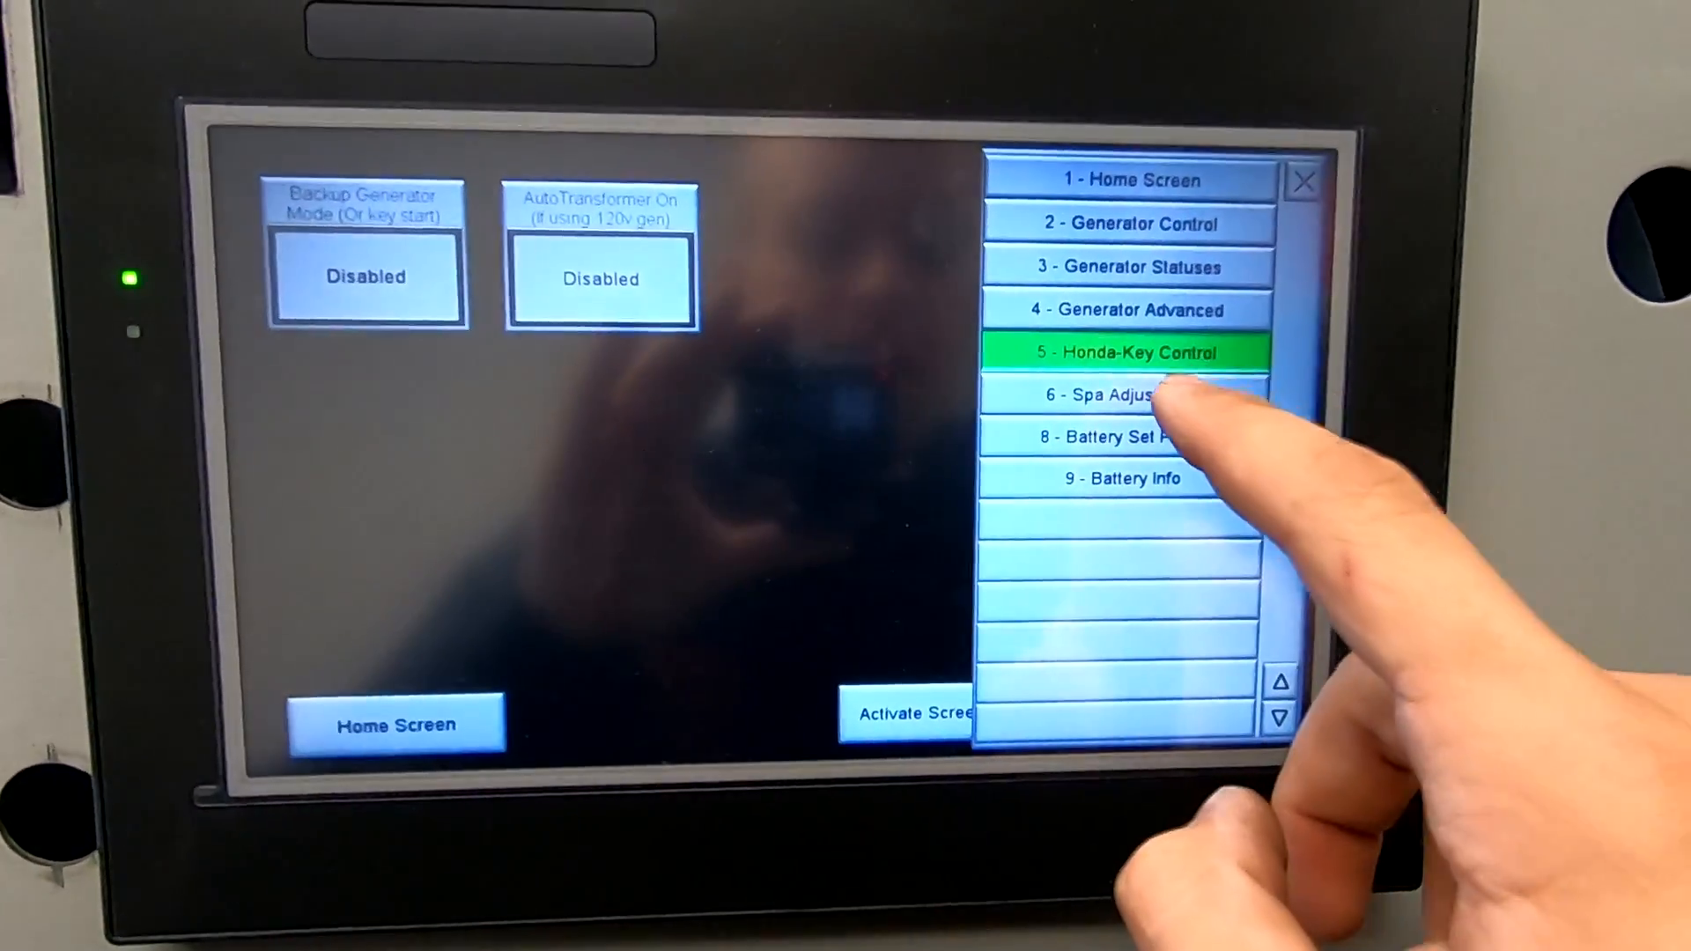
pyautogui.click(1122, 394)
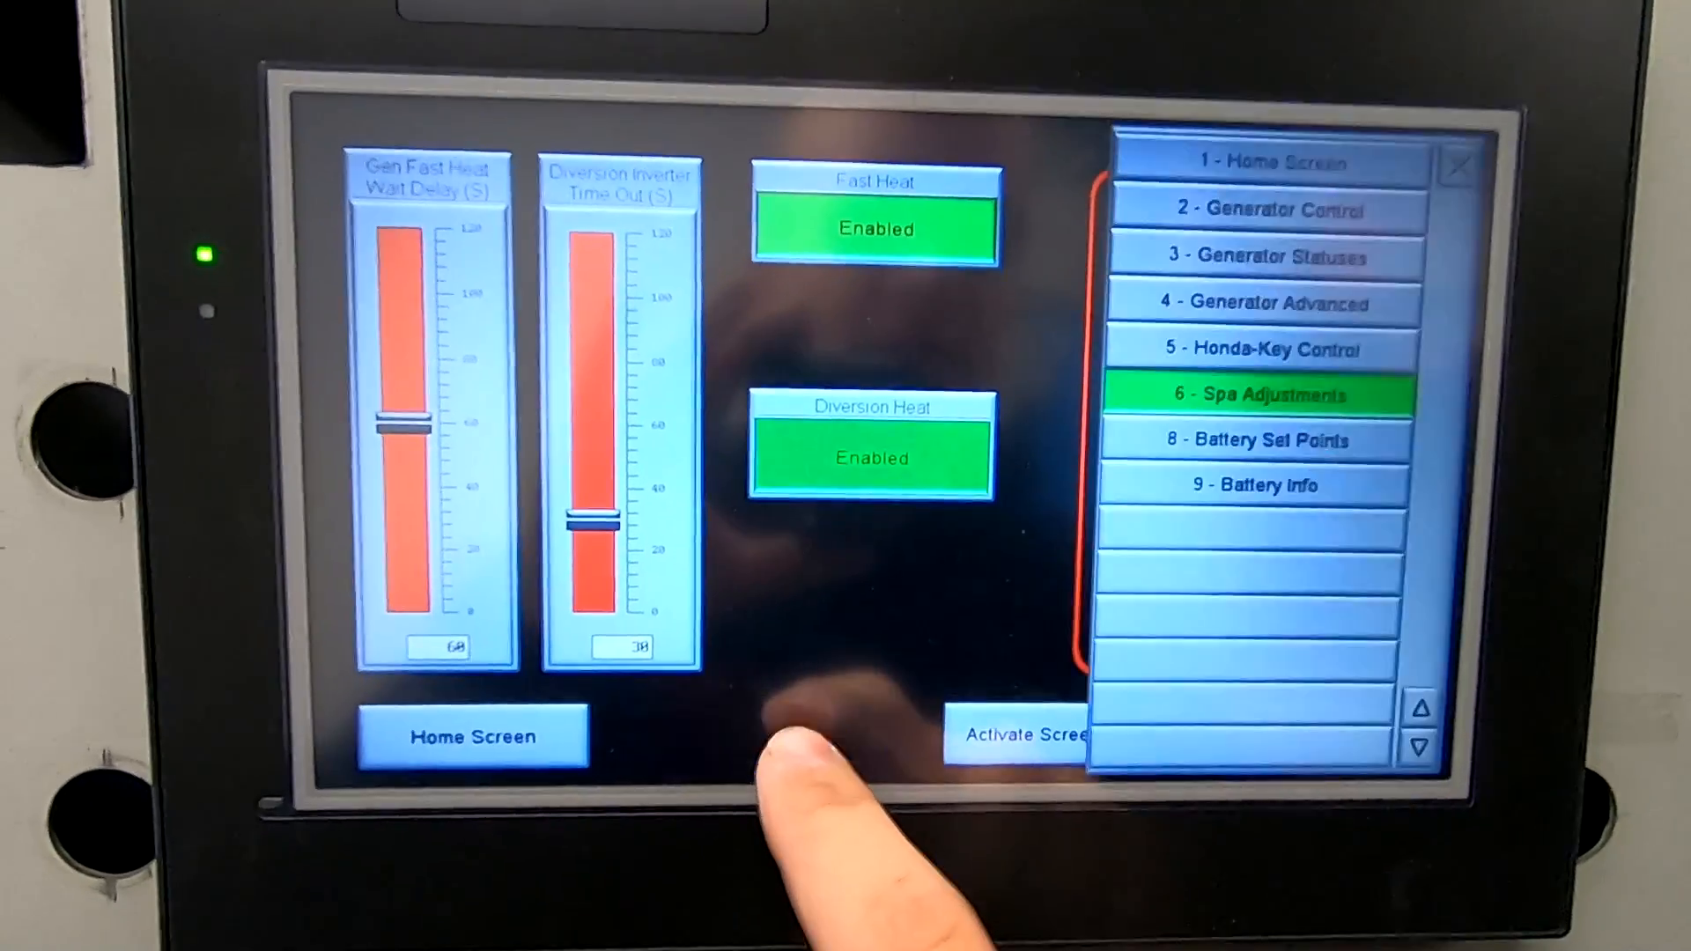